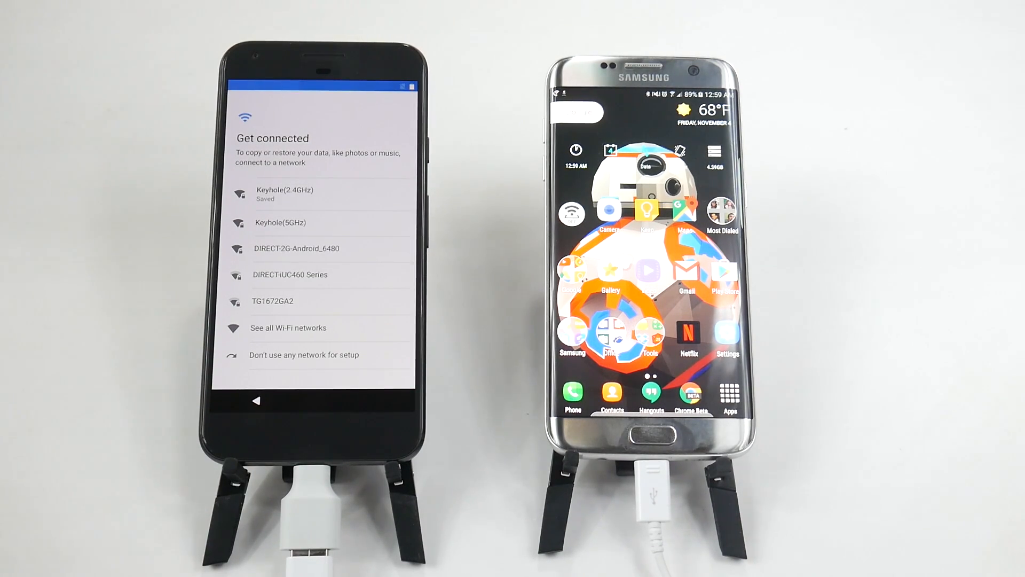
Join the Keyhole Wi-Fi network from the Get connected screen.
click(284, 194)
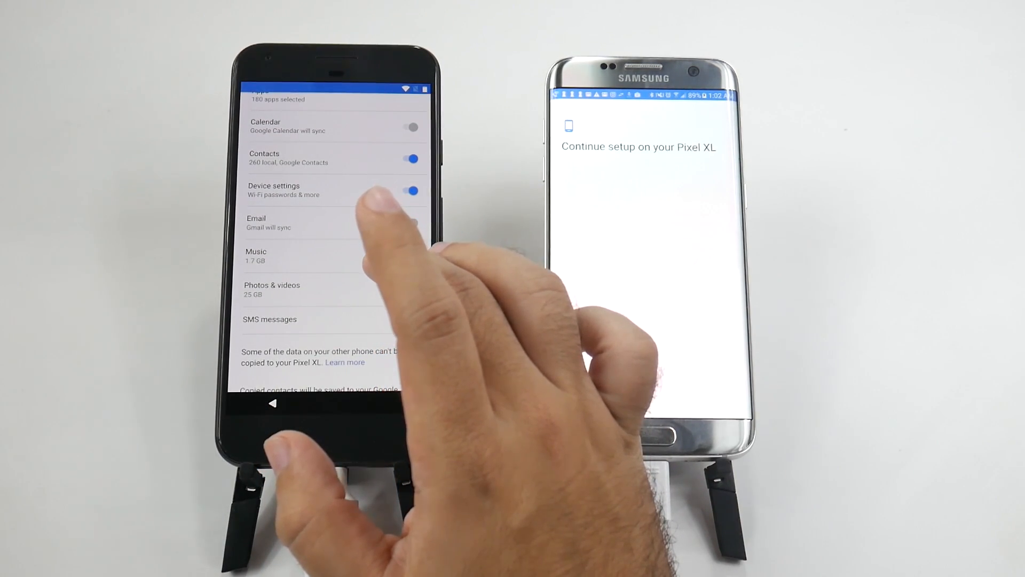
Scroll down the Choose what to copy list to reveal the contacts note.
scroll(up, 3)
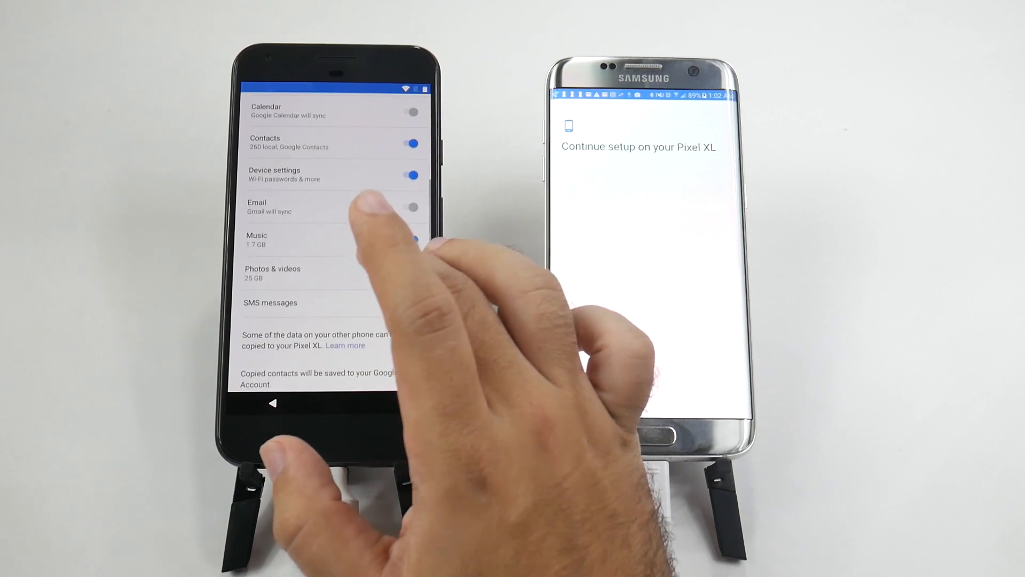